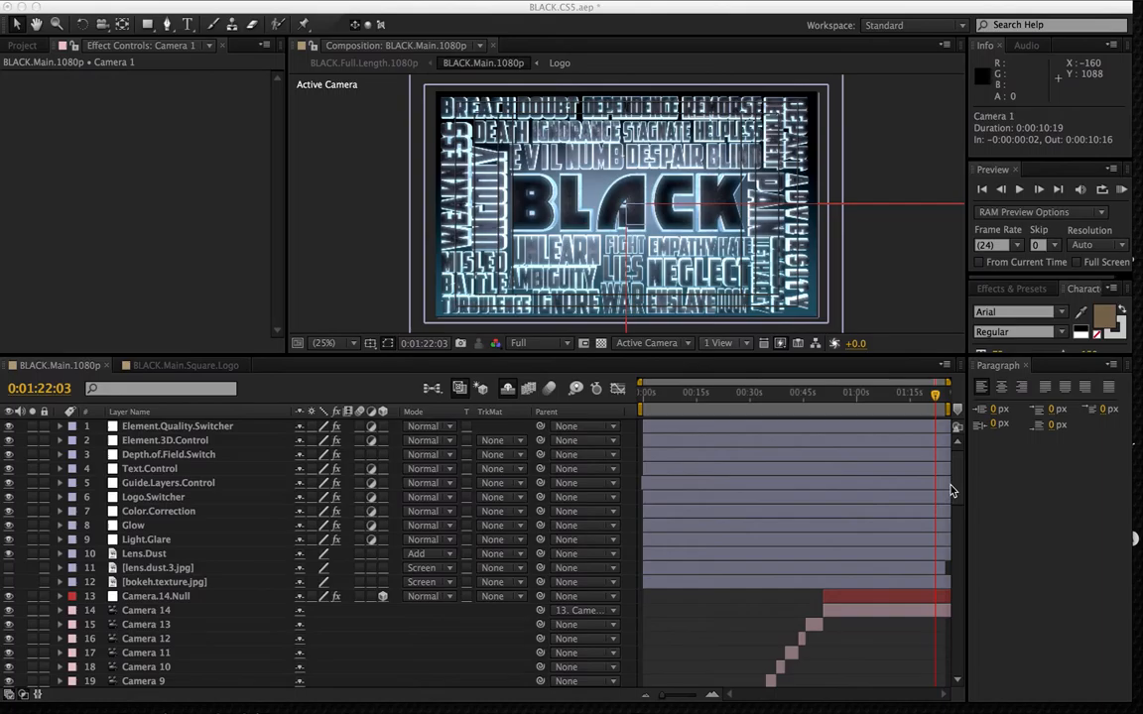
mouse_move(961, 496)
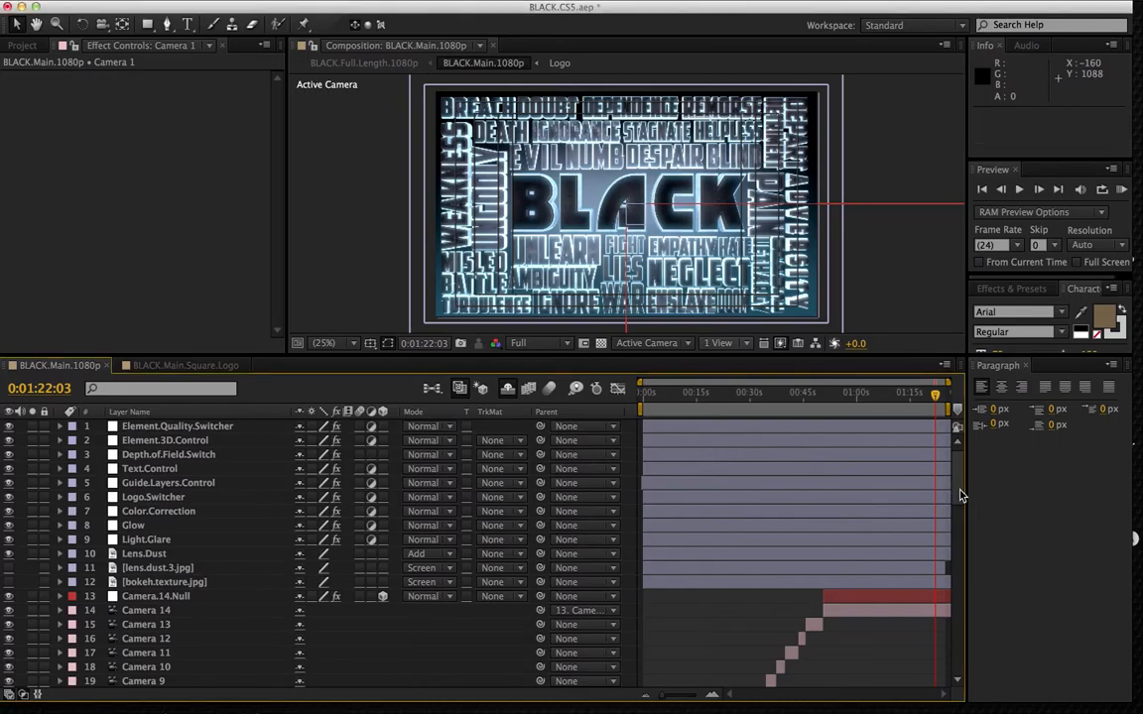
Step: Select the Element.Quality.Switcher layer to reveal its Draft Quality On checkbox
scroll(down, 3)
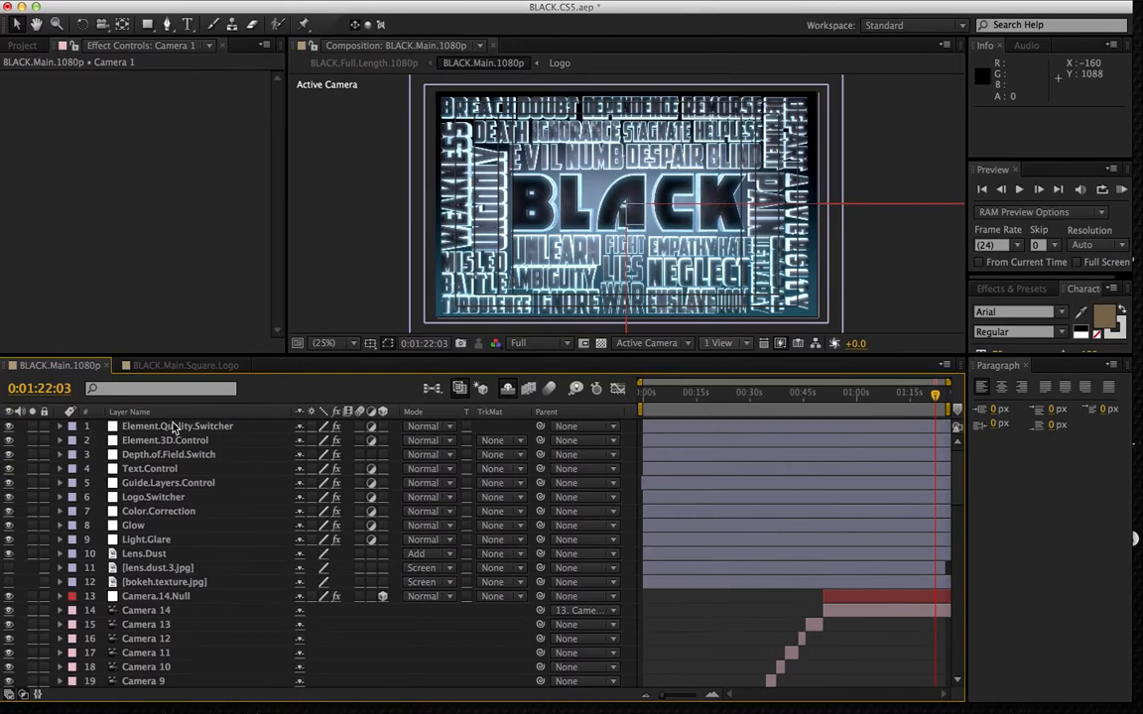
click(177, 424)
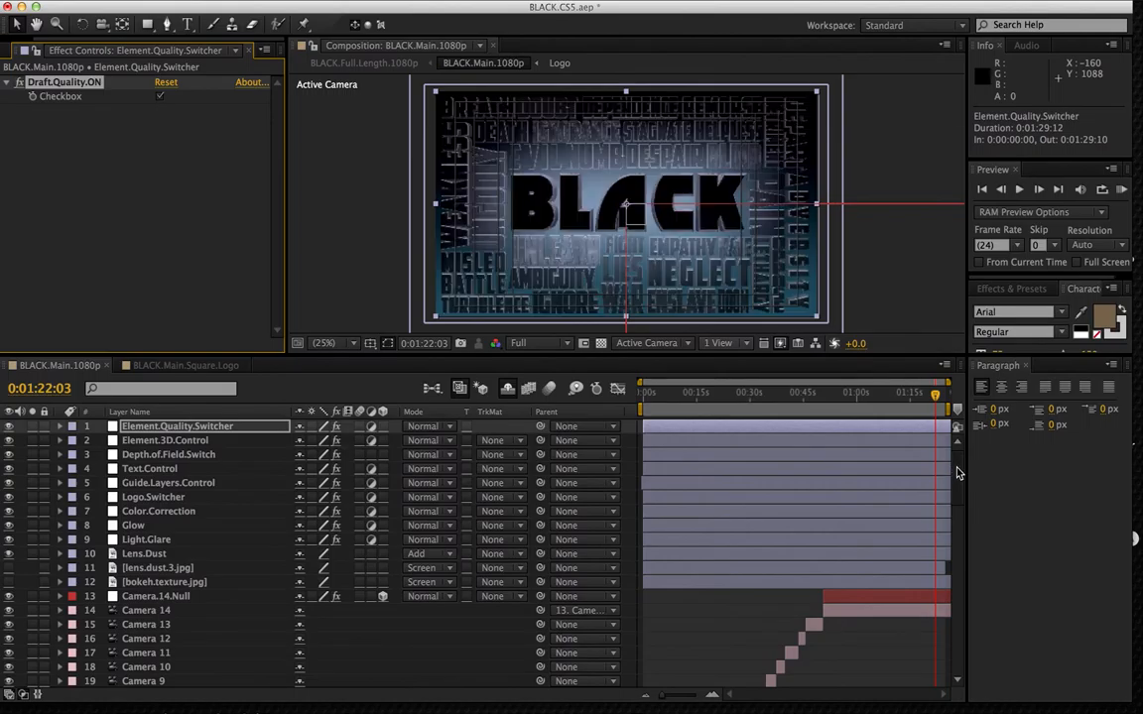
Step: Select the black title text layer, then move into the empty Logo composition
scroll(down, 3)
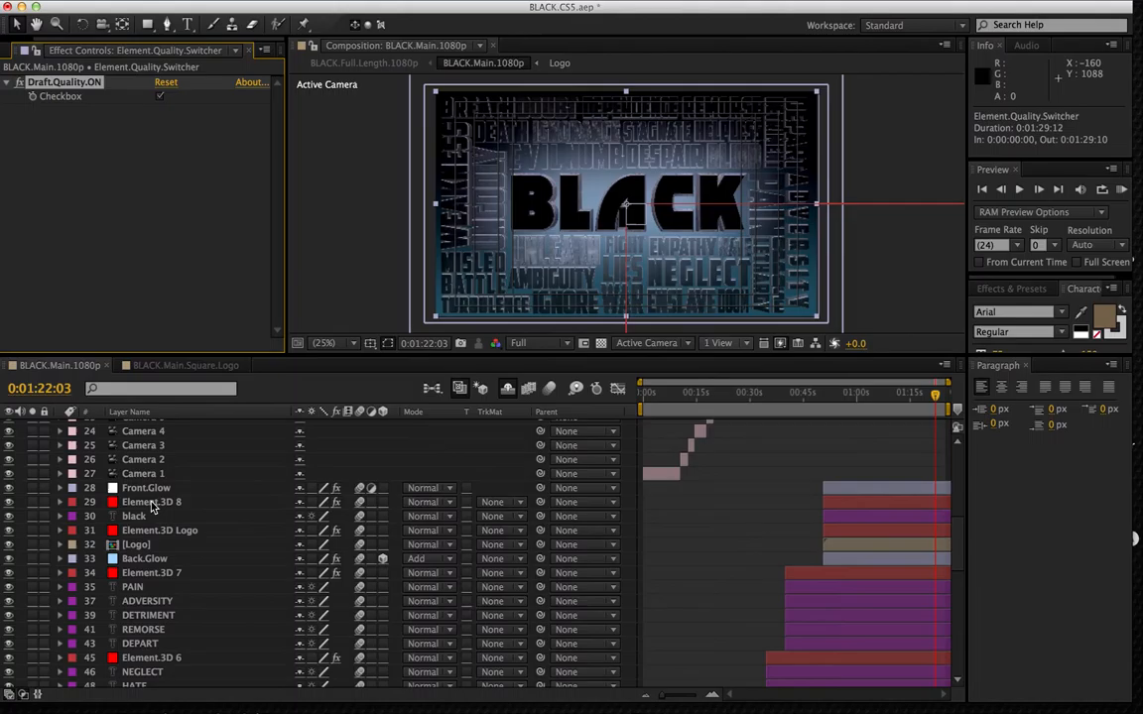
click(151, 500)
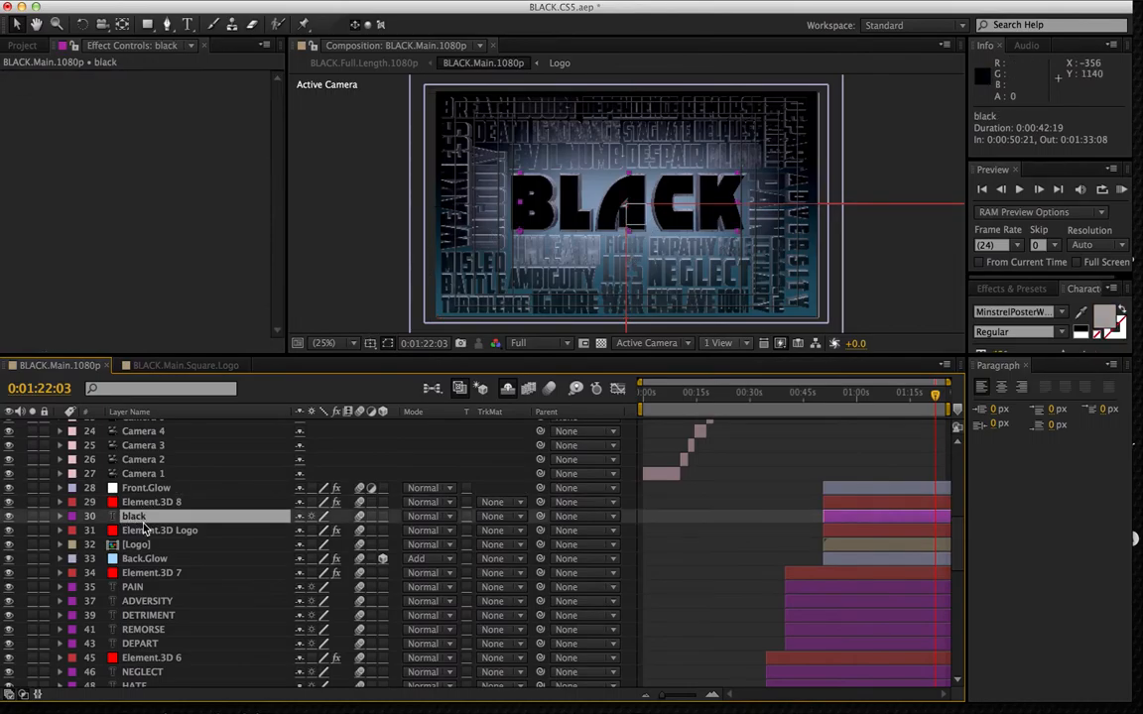
mouse_move(137, 520)
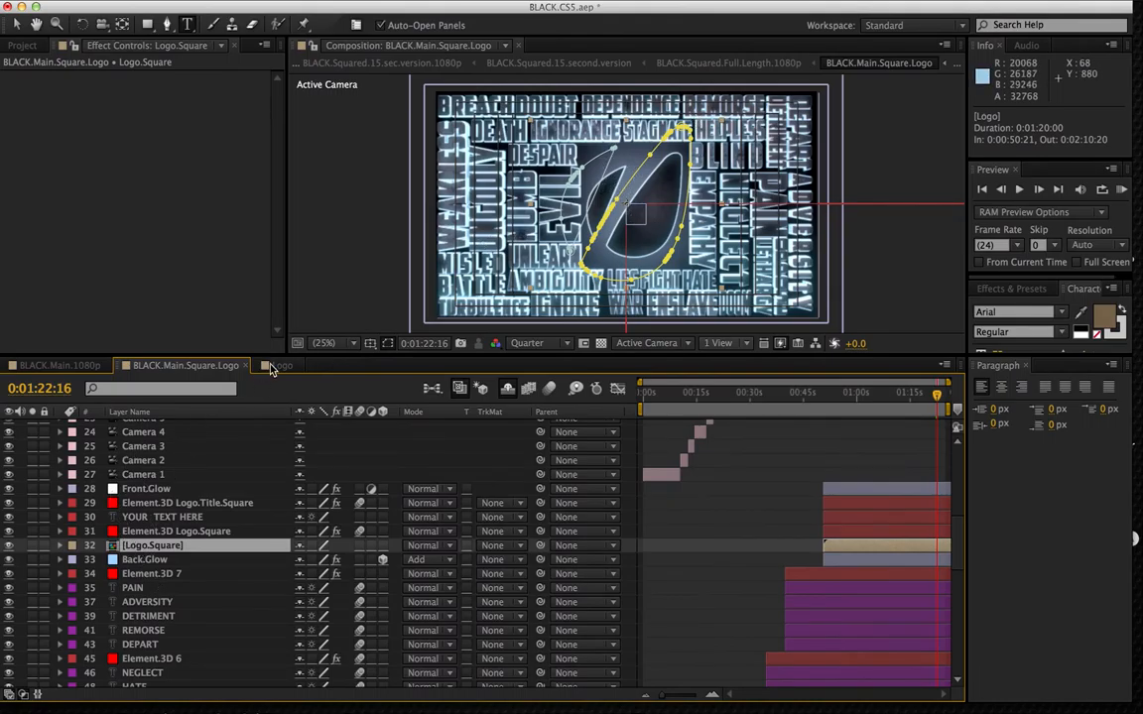
click(282, 365)
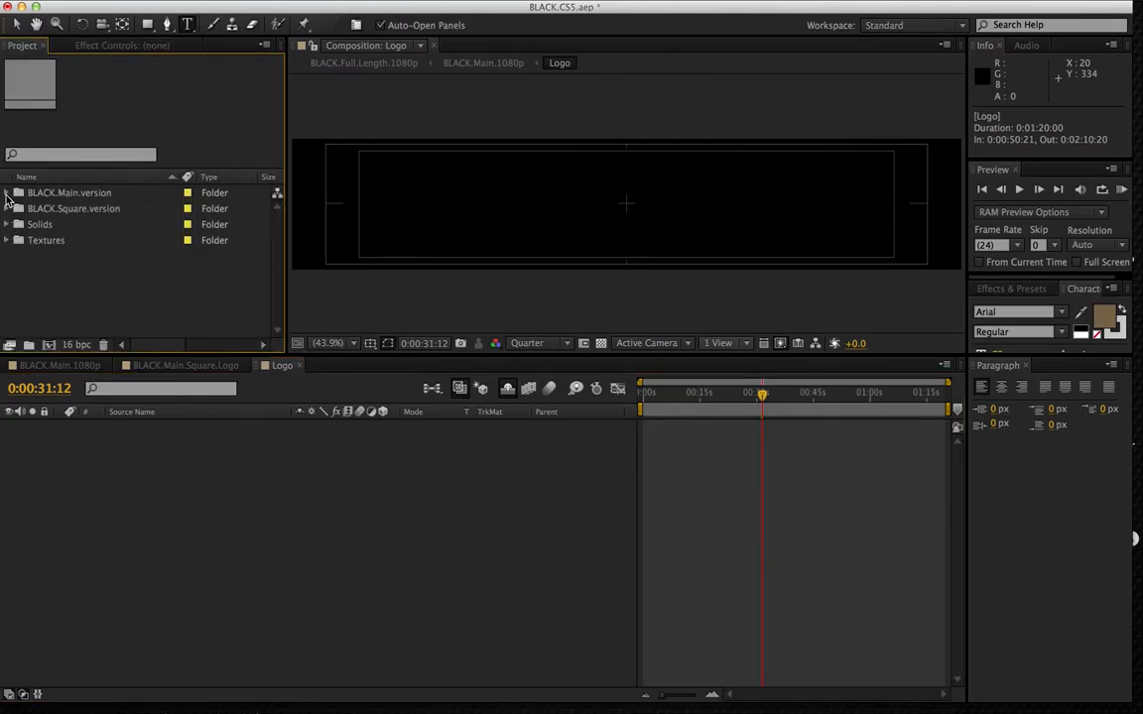
Step: Expand BLACK.Main.version, Logo.Comp and Logo.Image and add envatok.png to the Logo comp
click(7, 193)
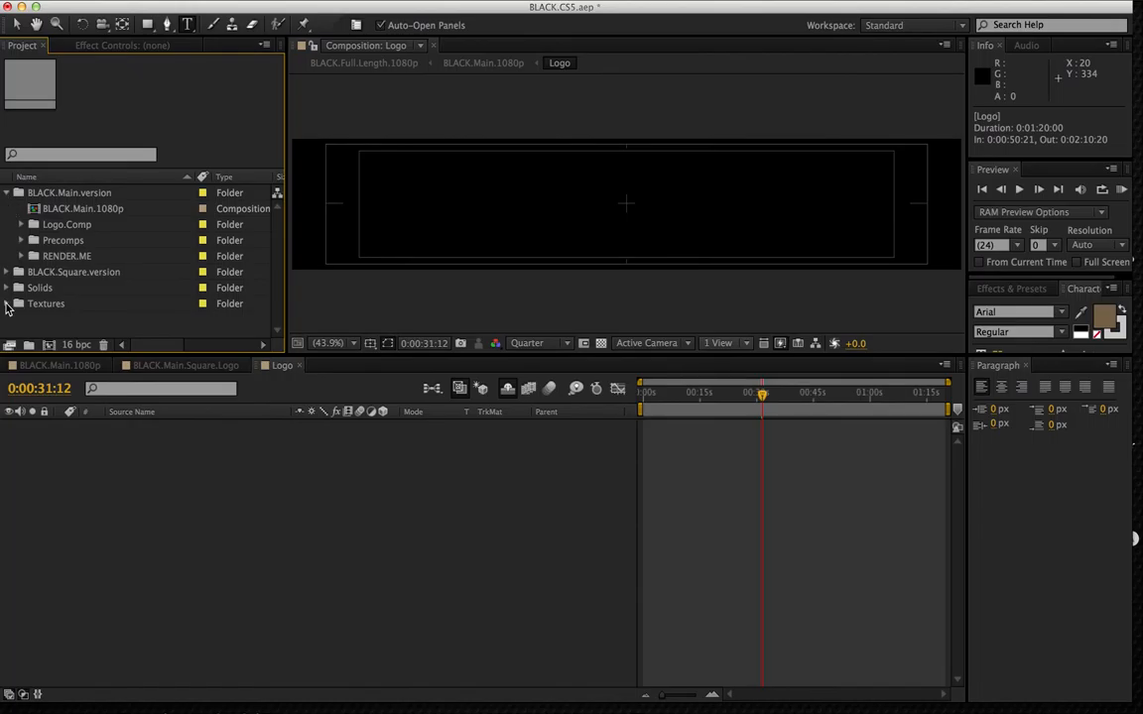
click(8, 304)
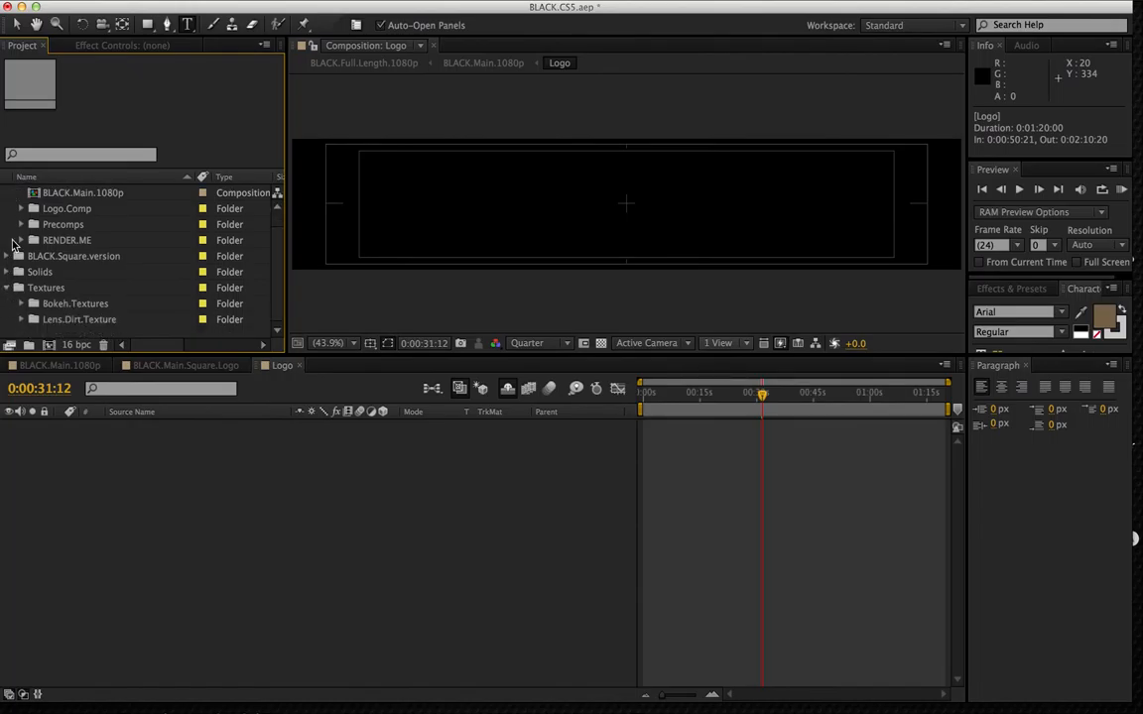
click(20, 208)
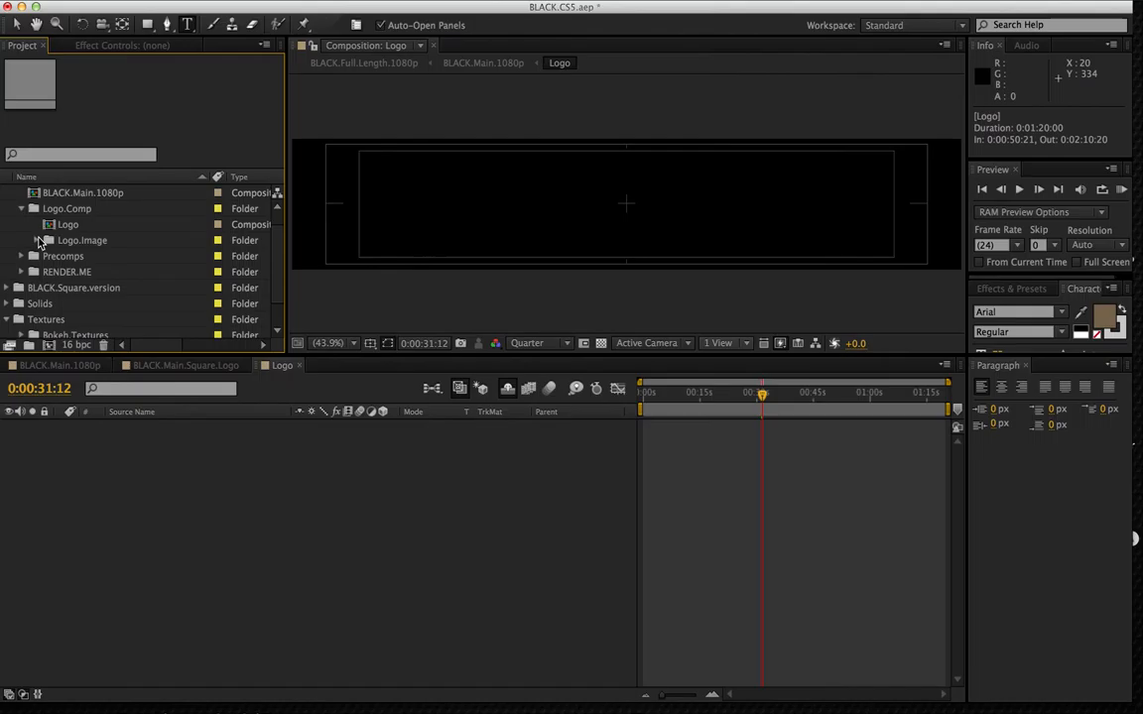
click(36, 240)
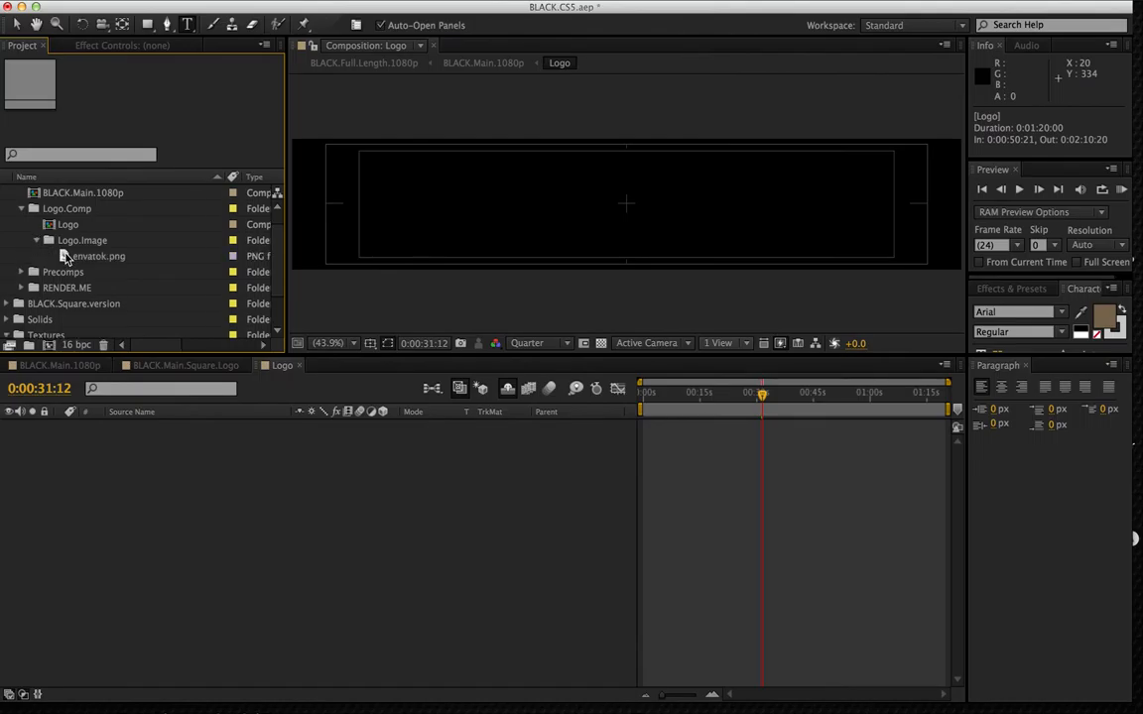
click(100, 256)
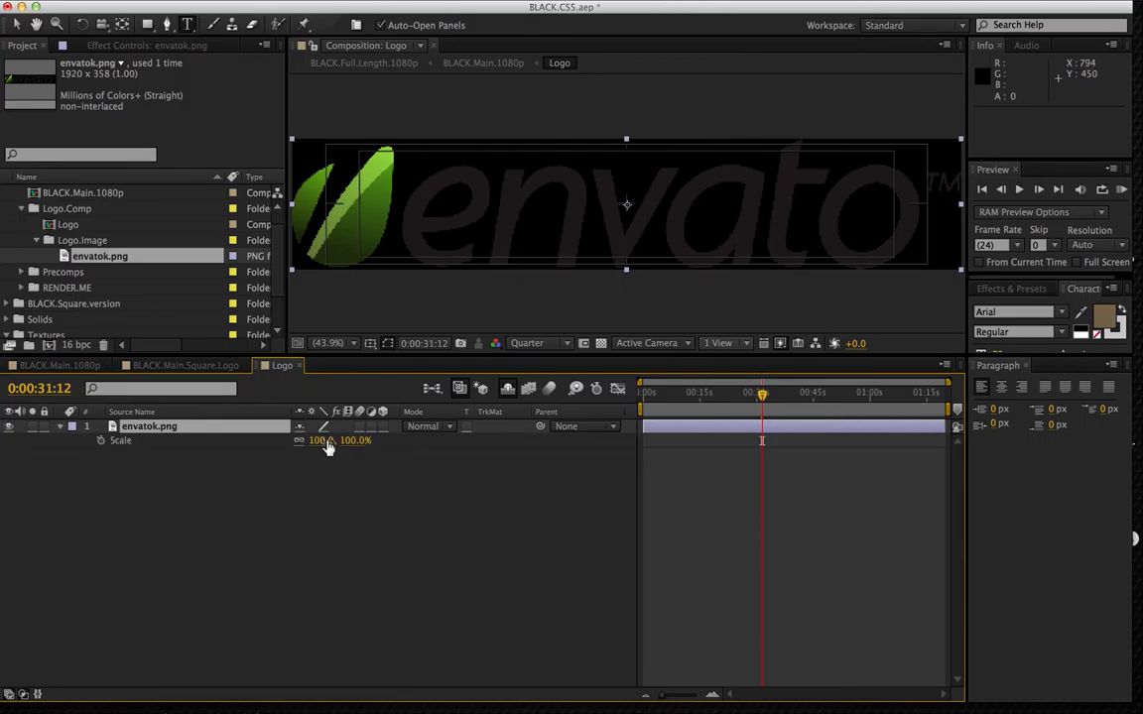
Step: Scale envatok.png to 90%, check Composition Settings, and return to BLACK.Main.1080p
drag(337, 441, 317, 441)
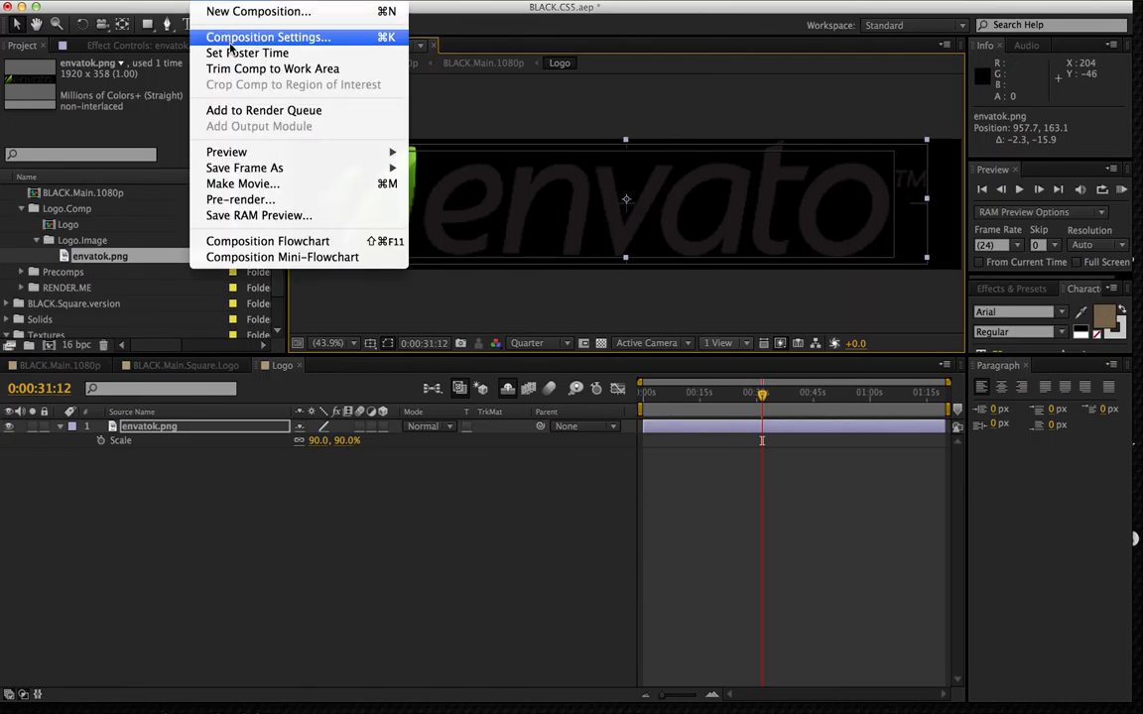
click(268, 36)
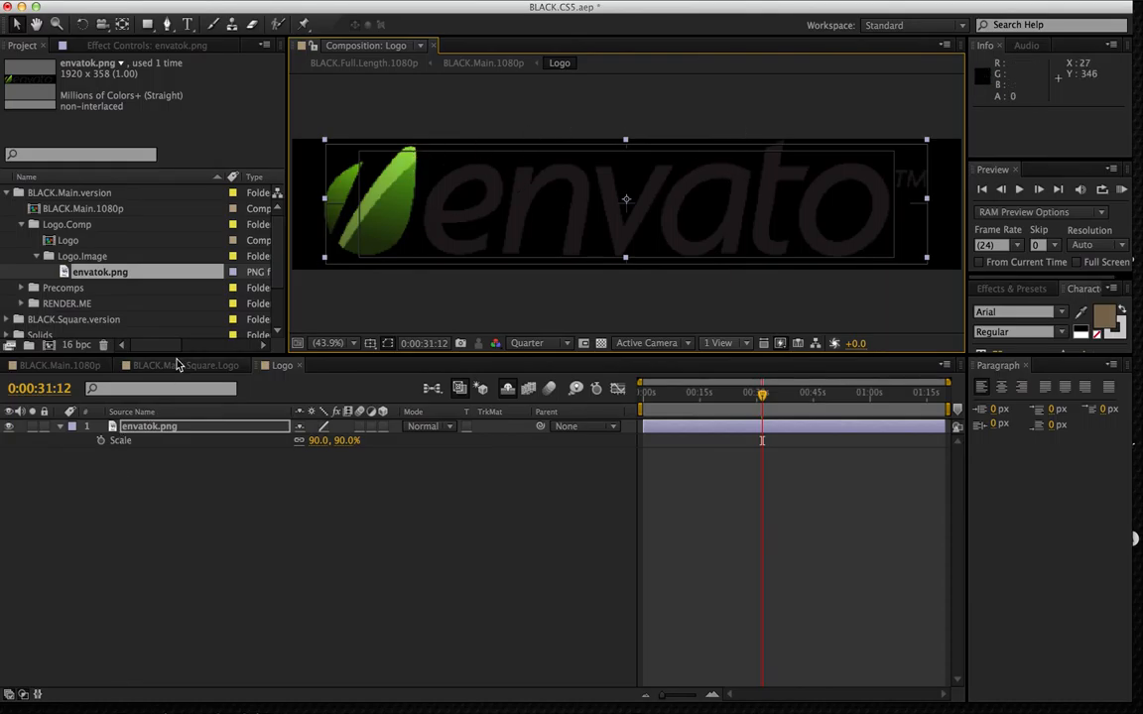
click(59, 365)
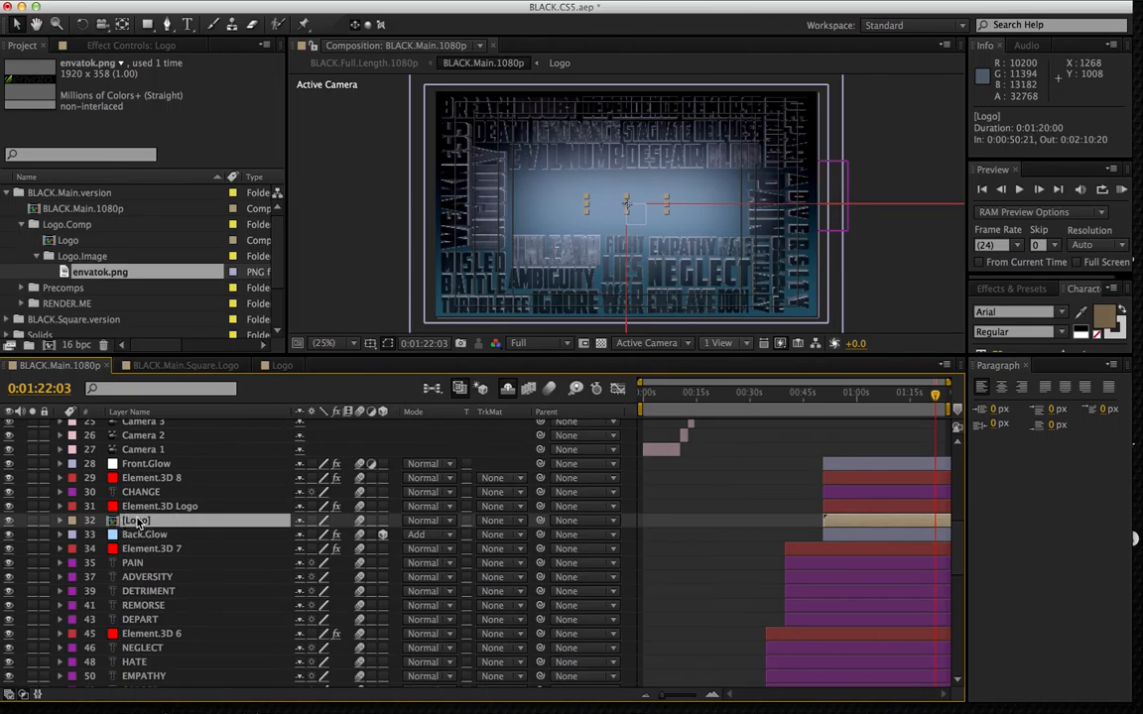
Step: Auto-trace the Logo layer on its Alpha channel with default settings
right_click(135, 520)
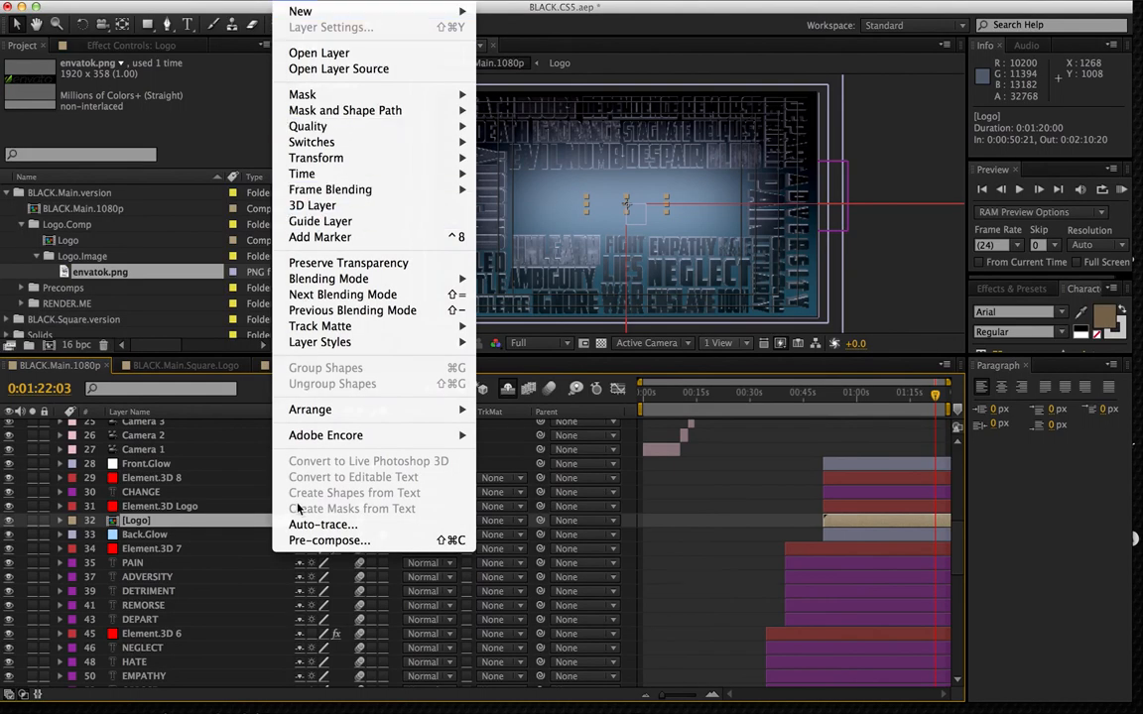
mouse_move(322, 524)
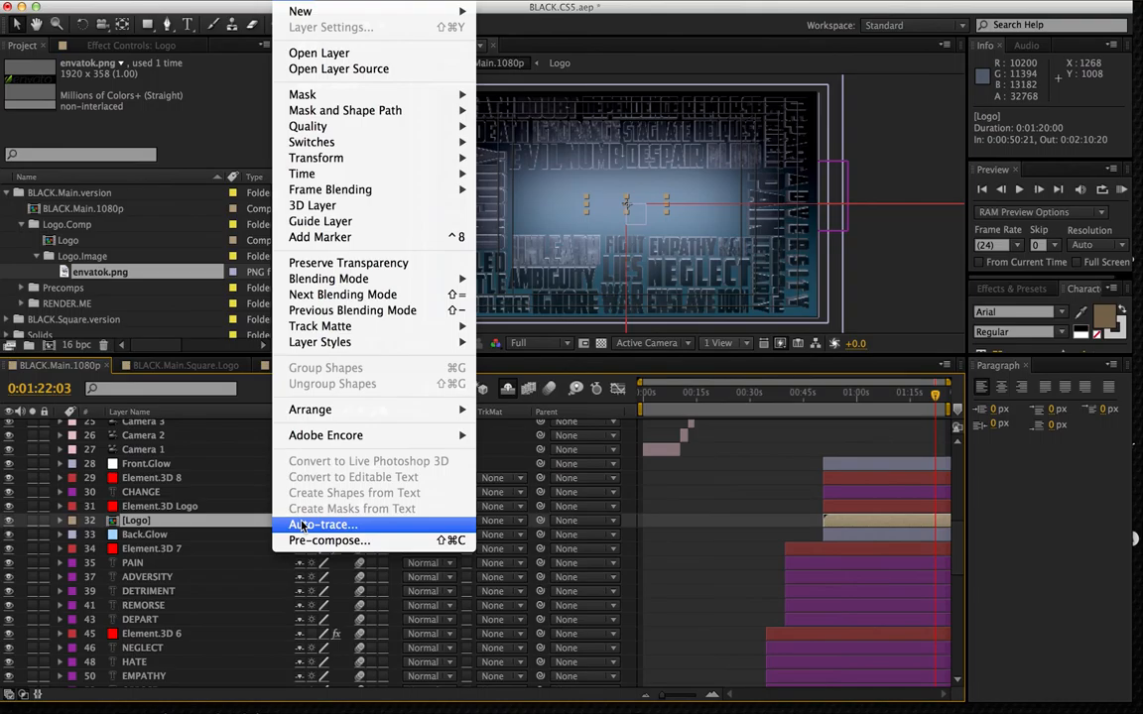
click(324, 523)
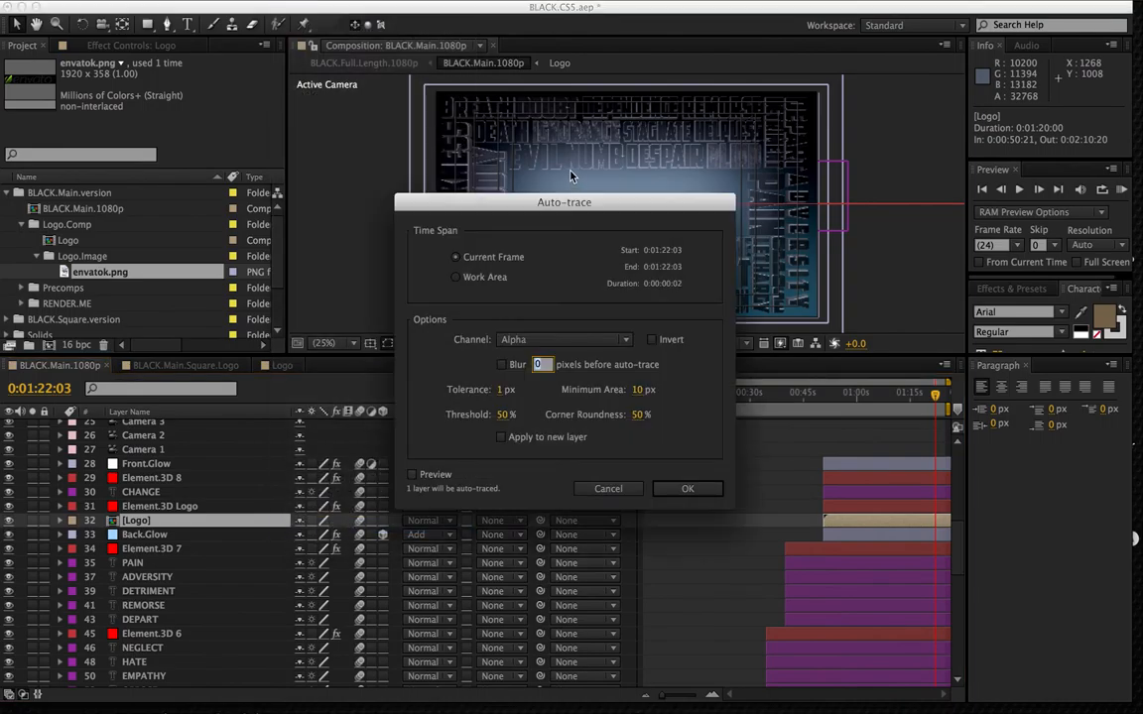
drag(563, 202, 544, 159)
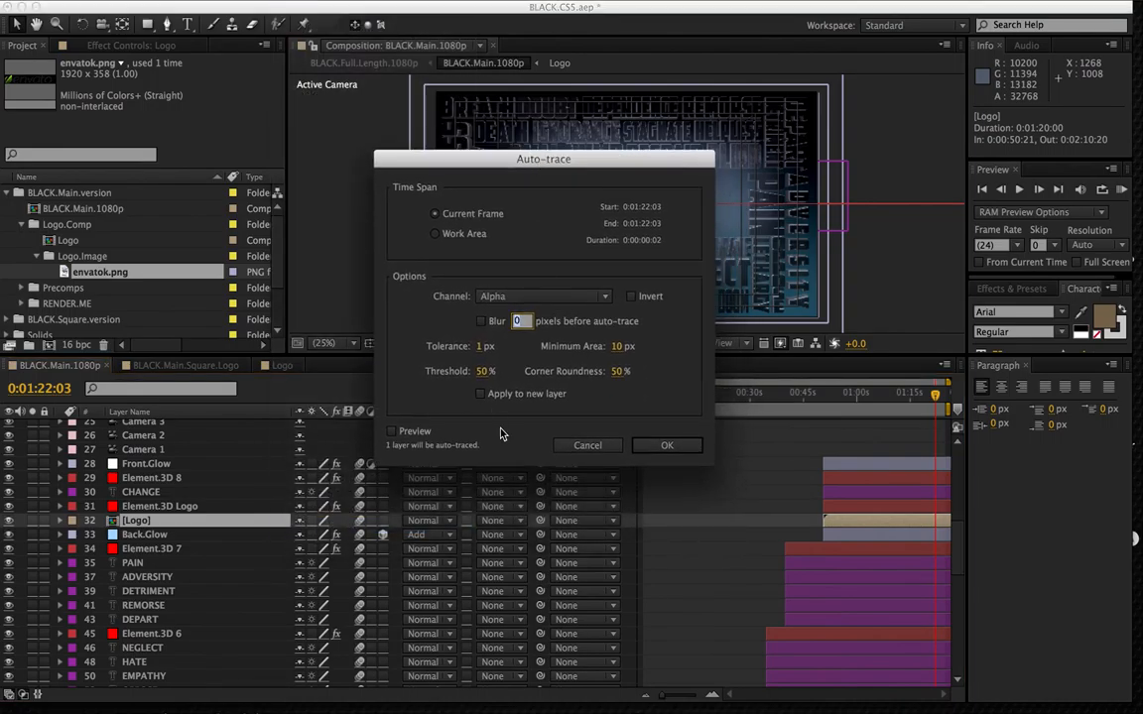
mouse_move(536, 401)
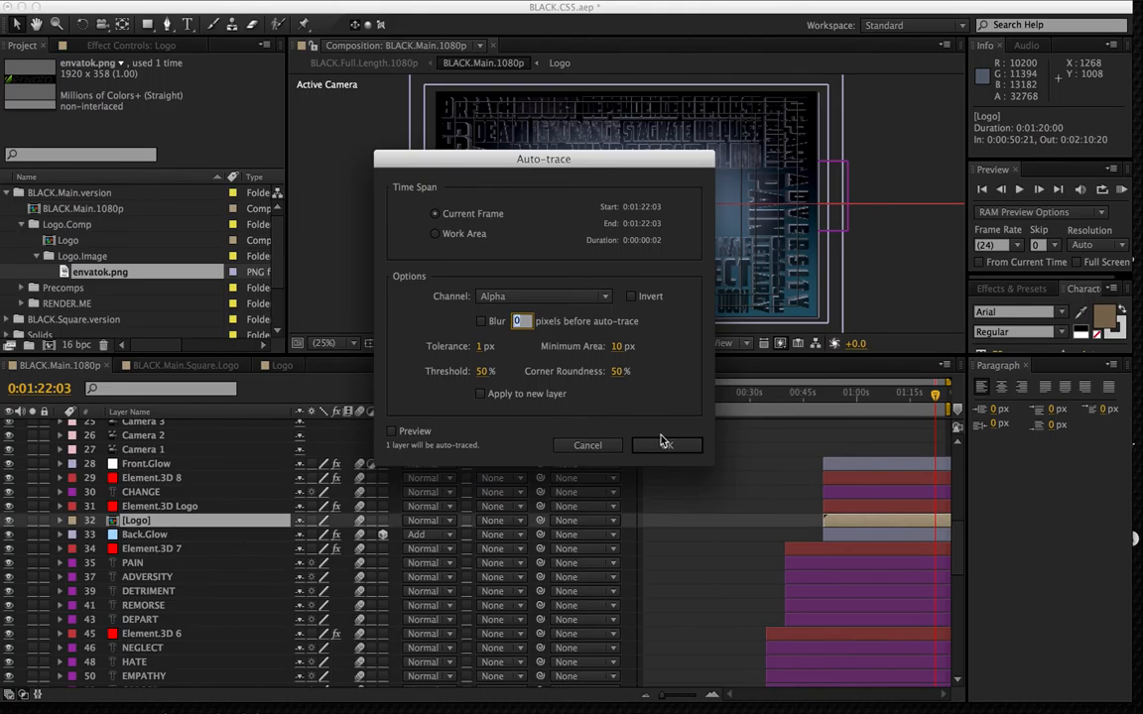
click(666, 445)
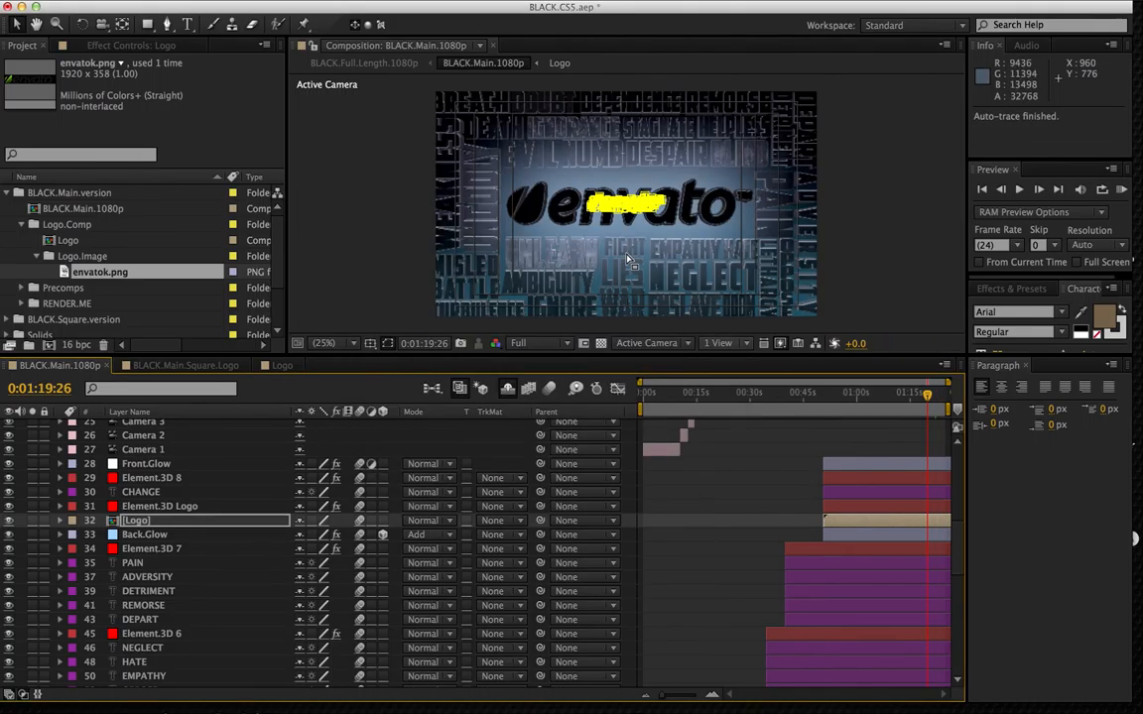
mouse_move(385, 355)
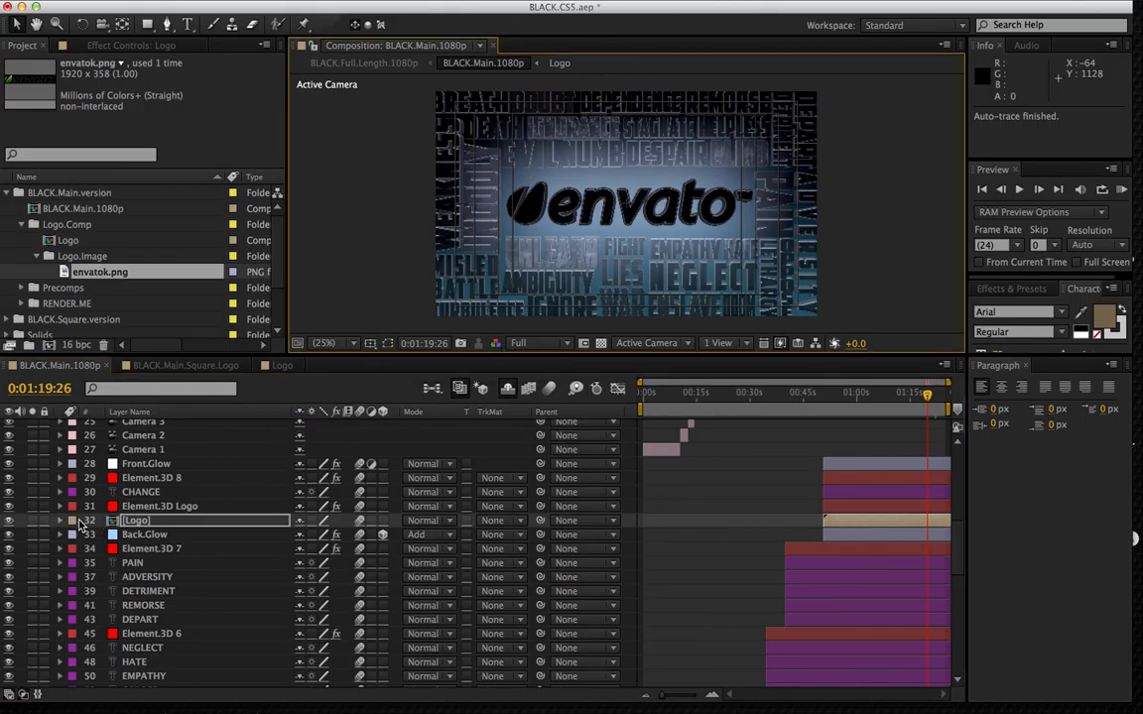
click(60, 520)
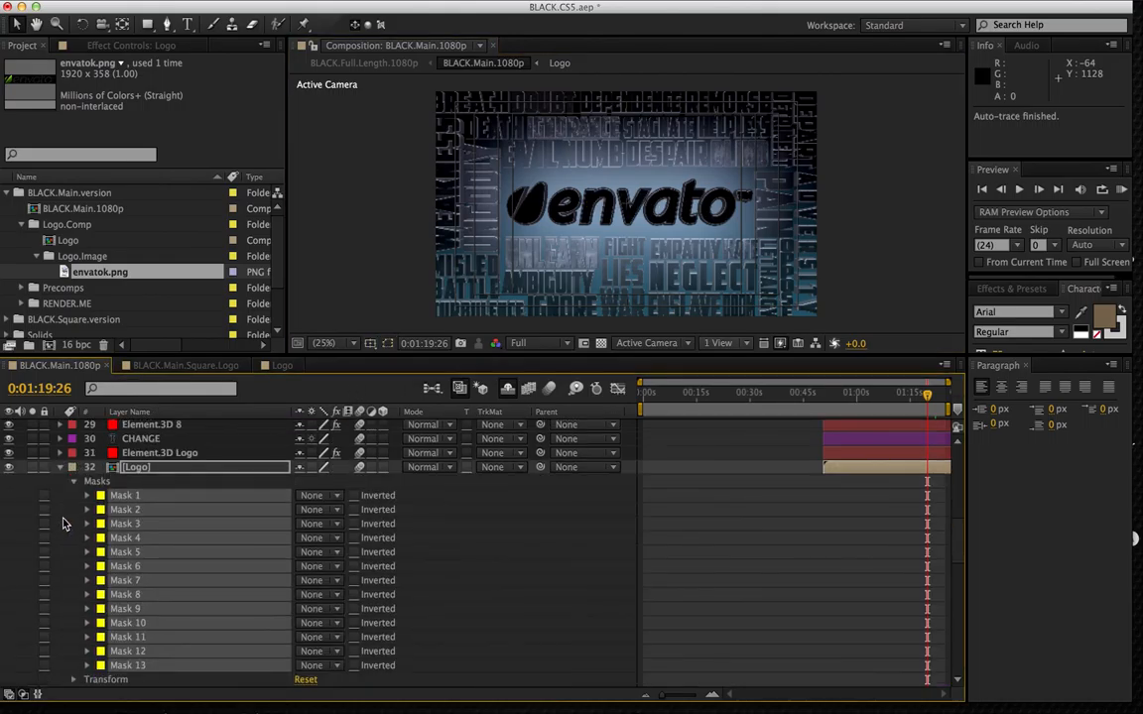
mouse_move(131, 603)
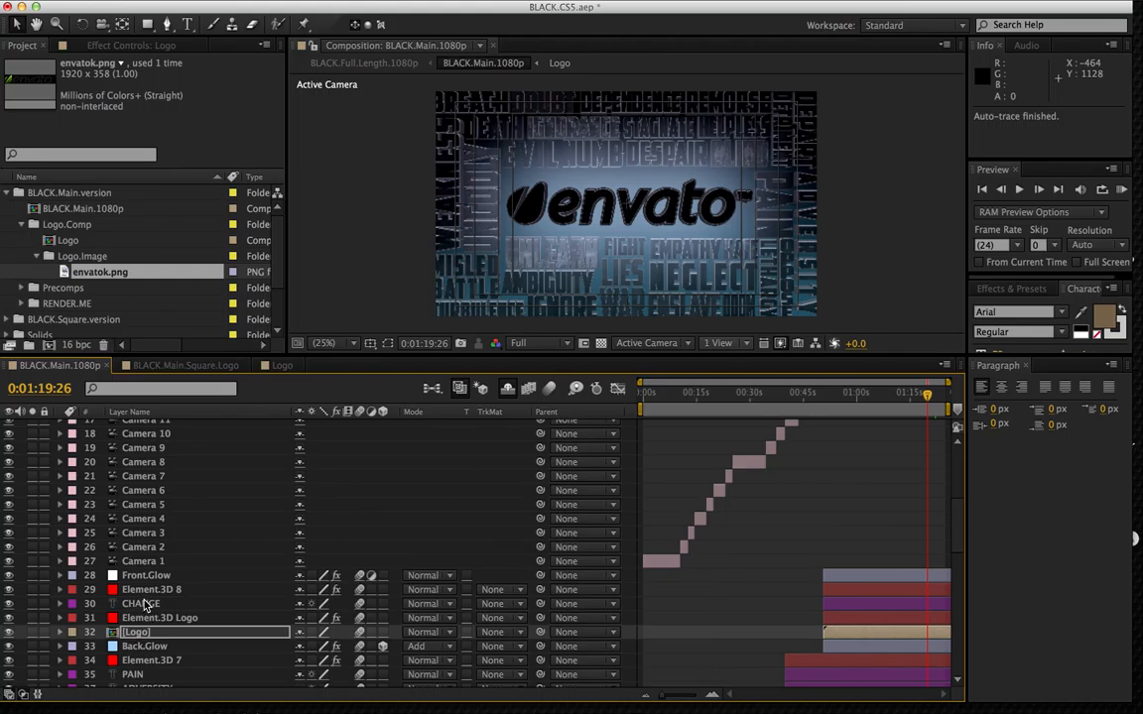
click(141, 603)
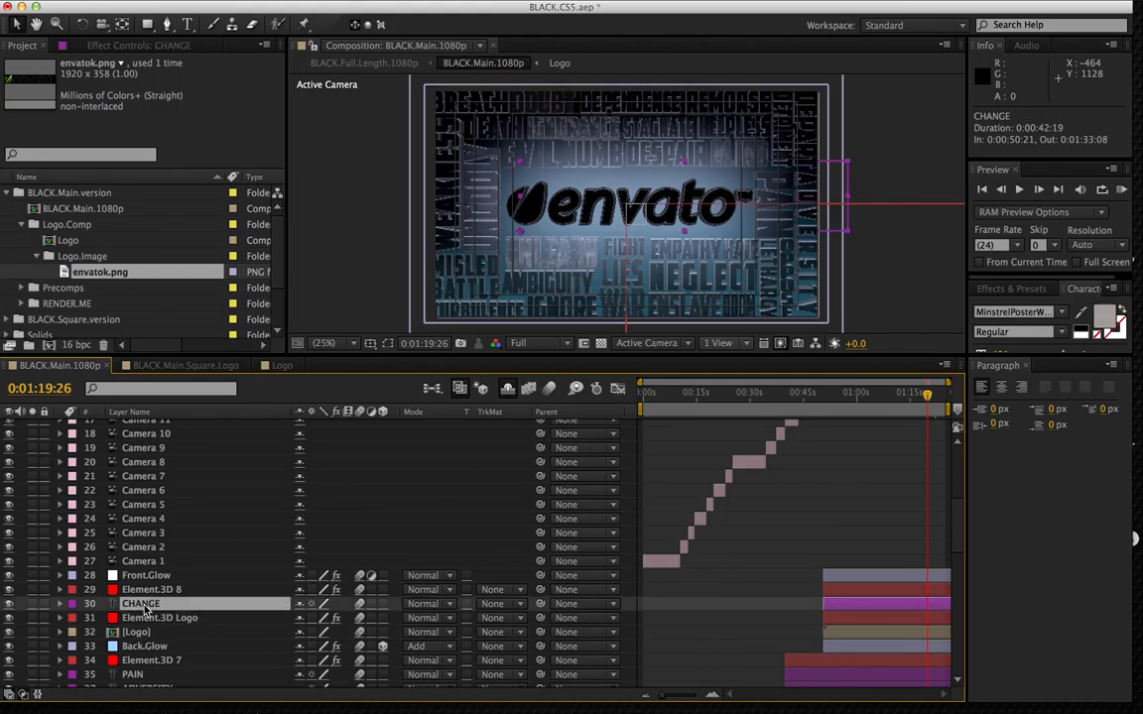